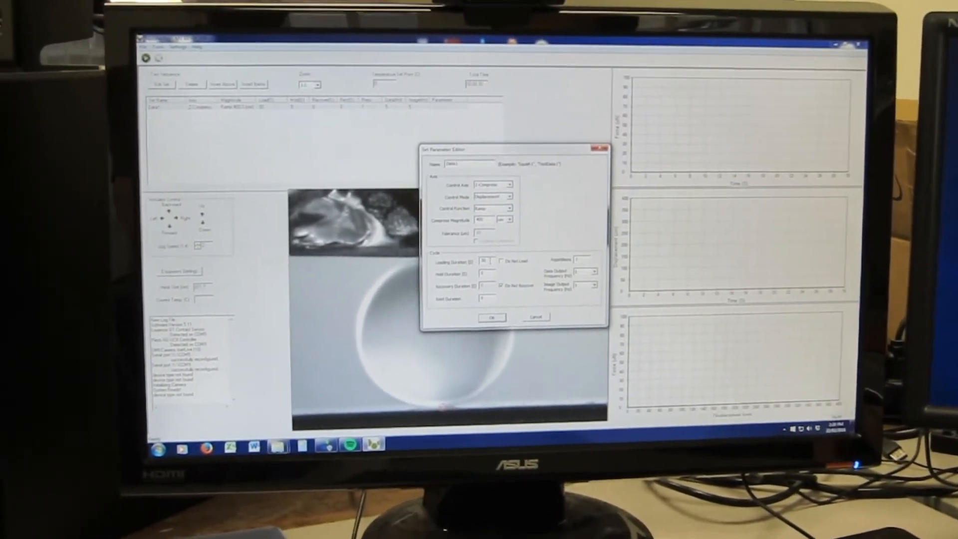
Confirm the compression step in the Set Parameter Editor so it joins the test sequence.
click(491, 318)
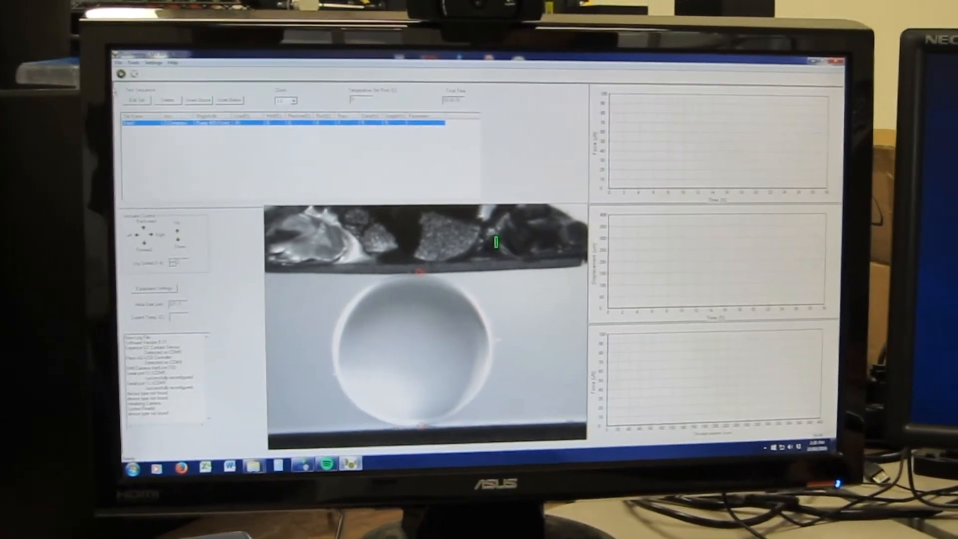
Start the compression sequence so the microsphere is squashed and force/displacement curves plot.
click(122, 74)
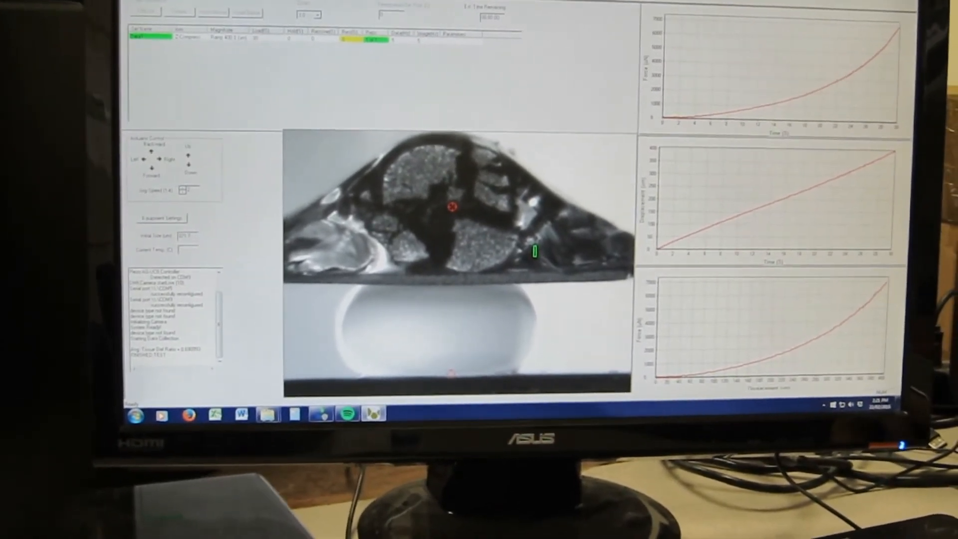
Load the recorded test's data file in the playback viewer to show the sphere video.
click(146, 8)
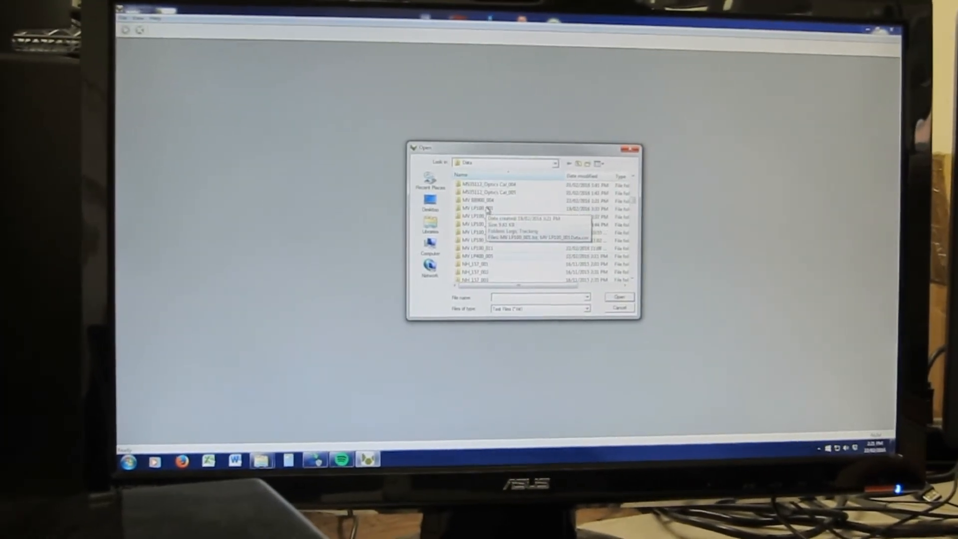
double_click(480, 199)
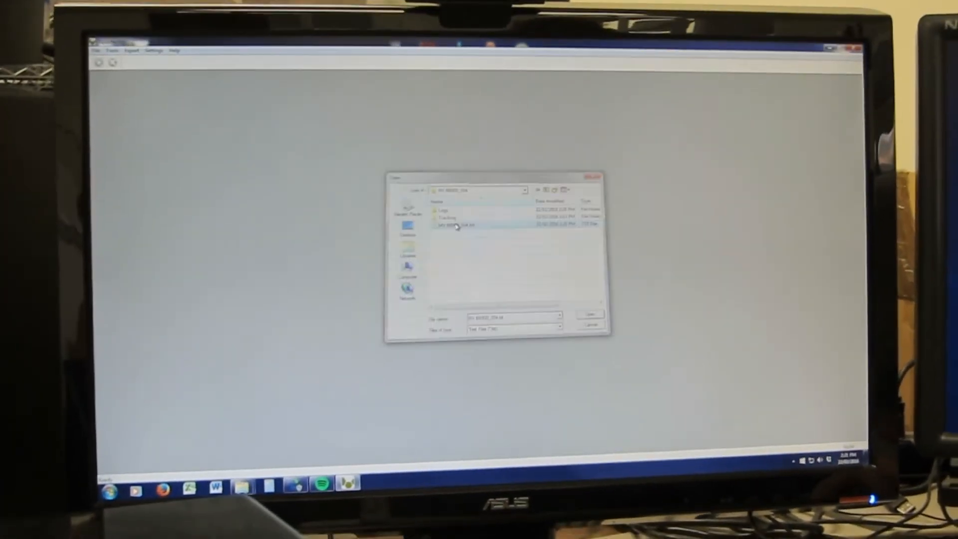
click(589, 313)
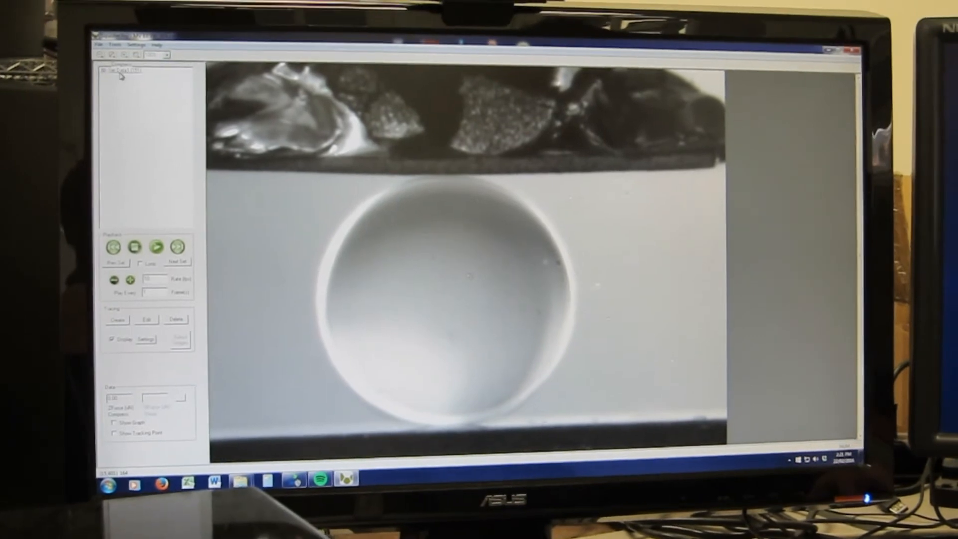